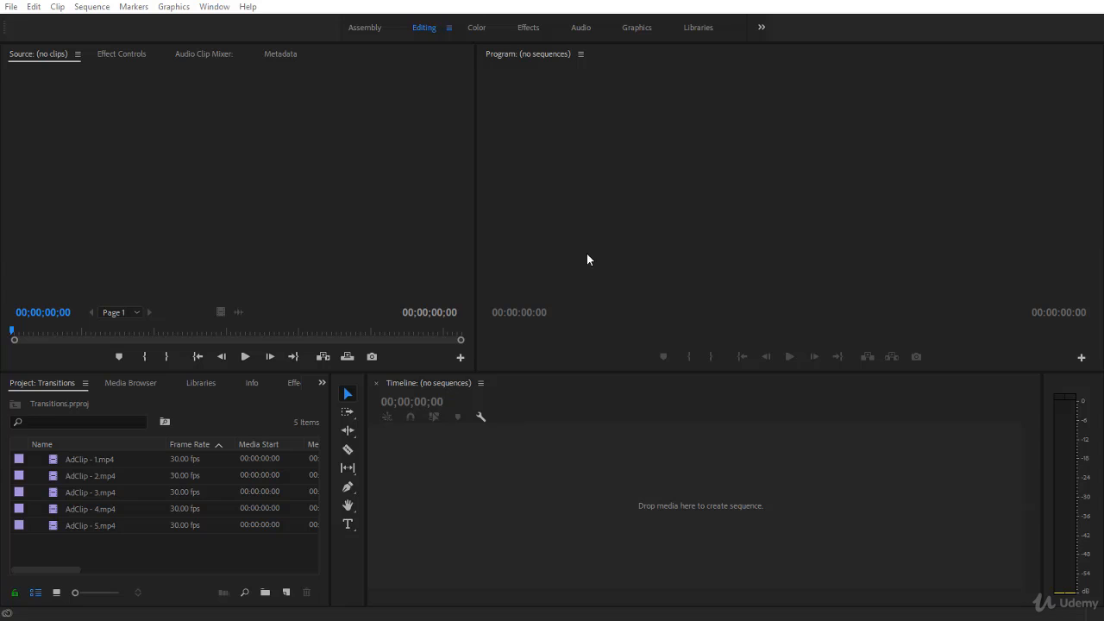
{"action": "mouse_move", "coordinate": [120, 455]}
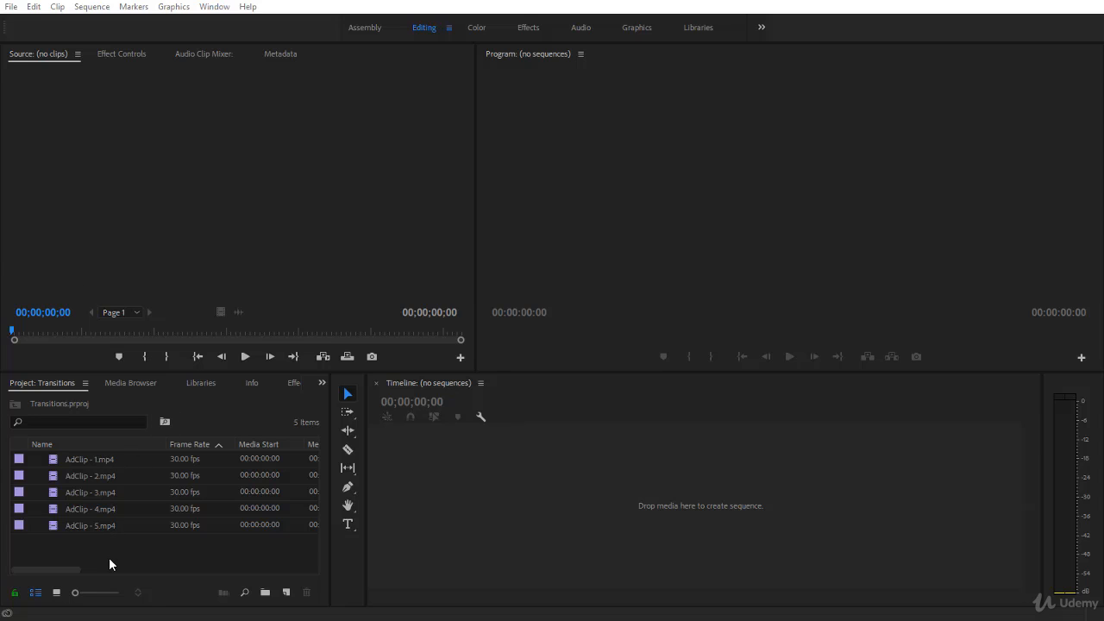
{"action": "mouse_move", "coordinate": [109, 558]}
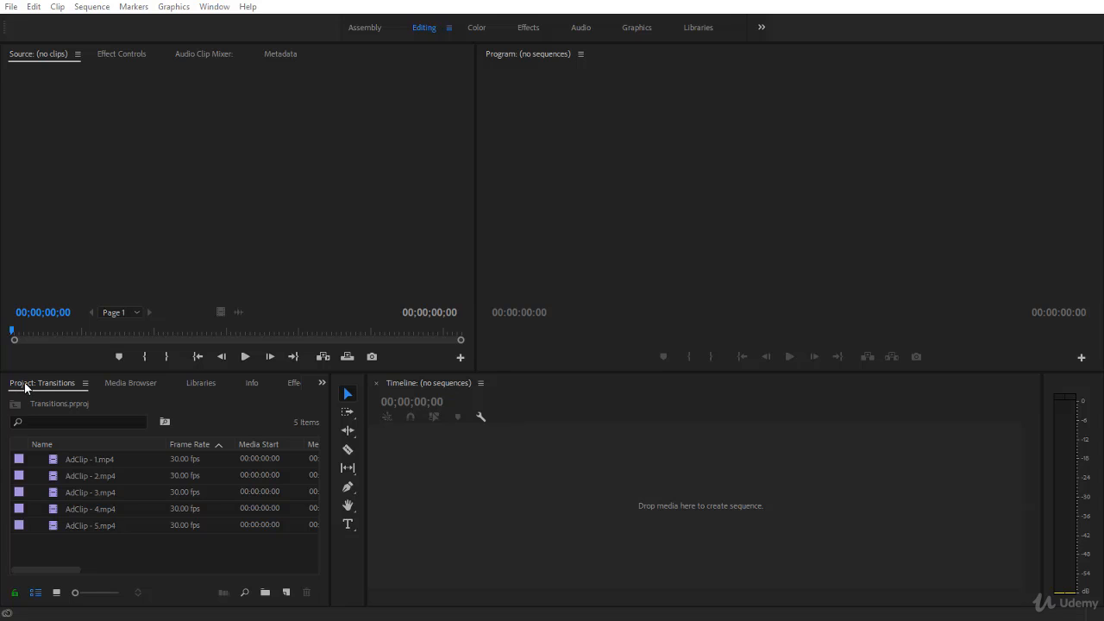
{"action": "mouse_move", "coordinate": [46, 390]}
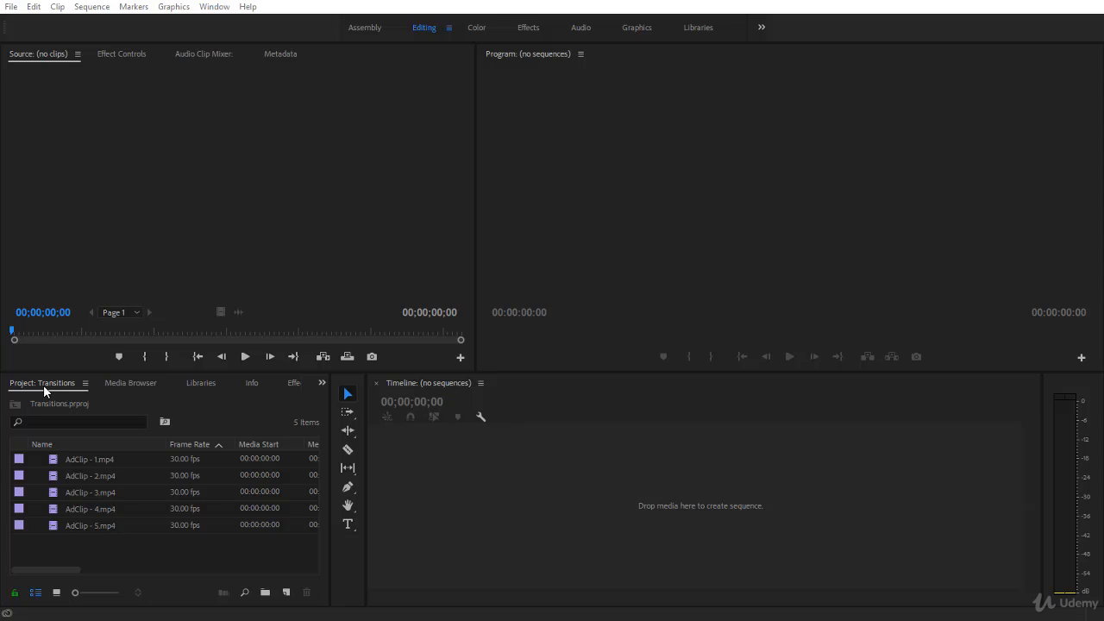
{"action": "mouse_move", "coordinate": [103, 558]}
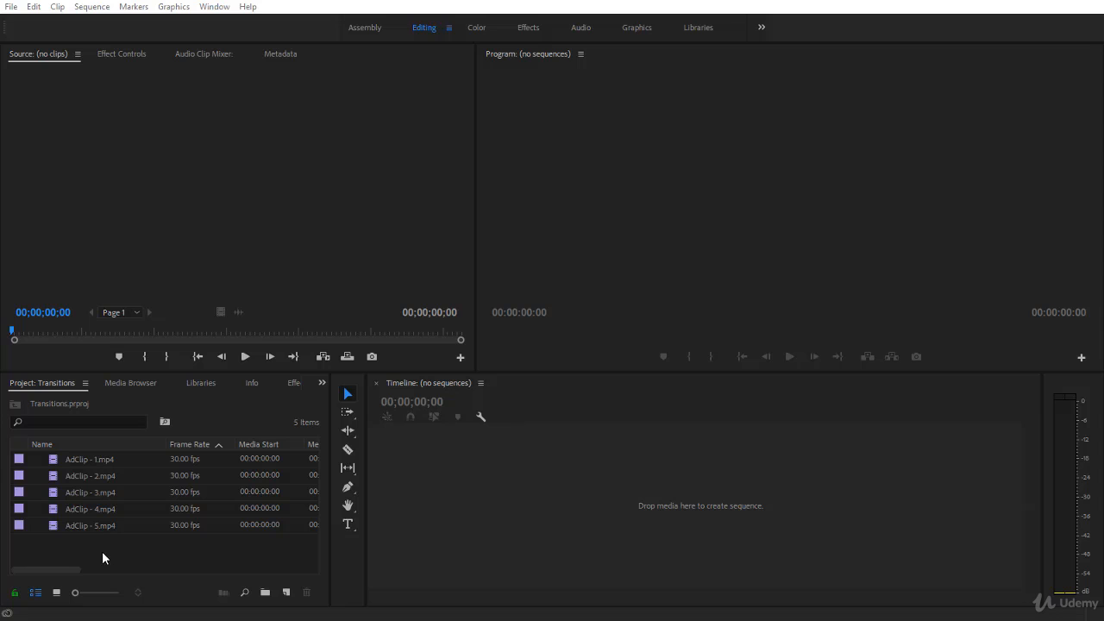
Step: Import the Transition Matte file from Course Assets into the Project panel
{"action": "right_click", "coordinate": [104, 558]}
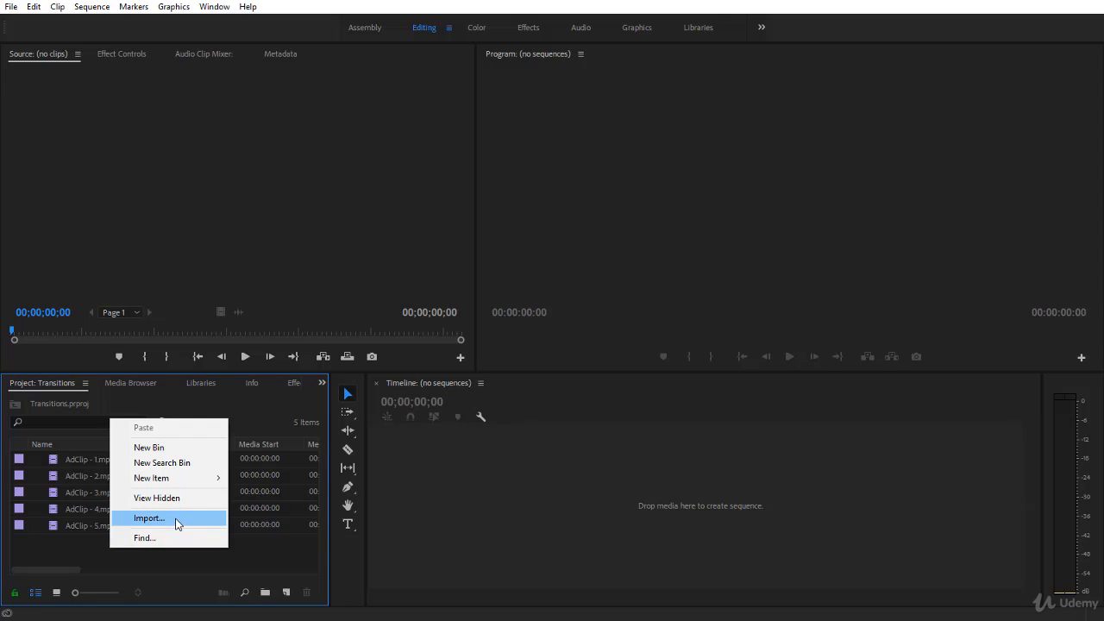
{"action": "left_click", "coordinate": [148, 517]}
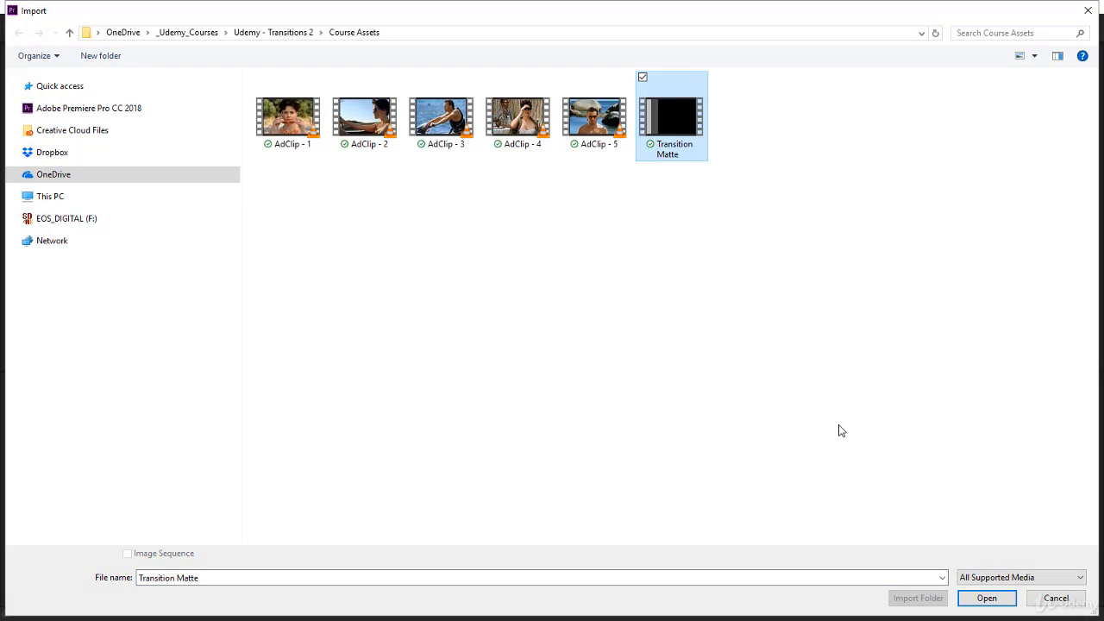
{"action": "left_click", "coordinate": [986, 598]}
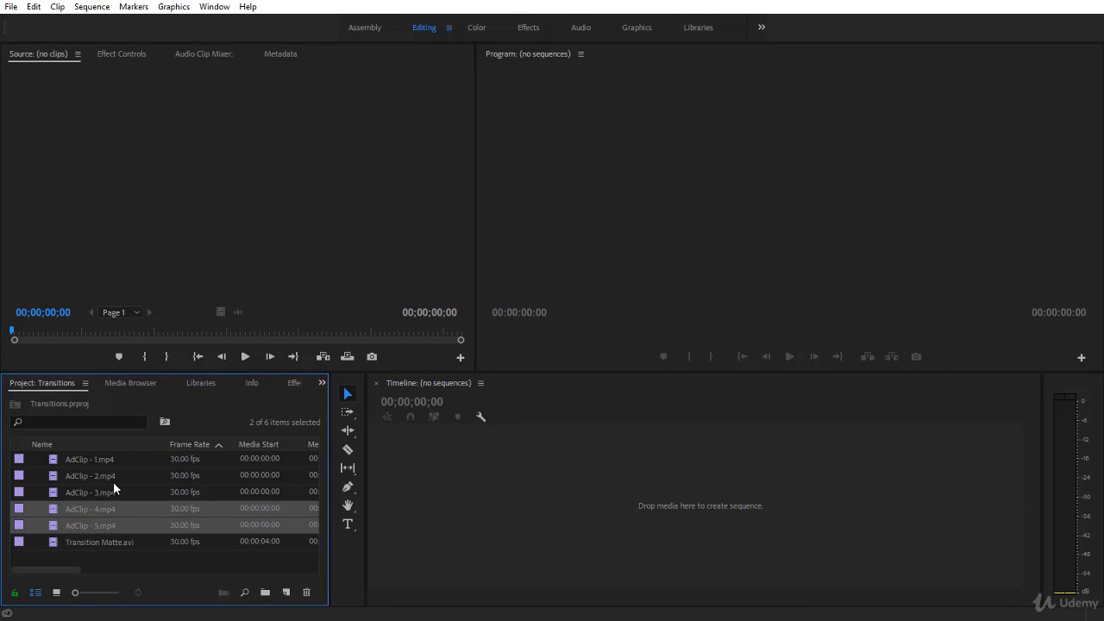
{"action": "mouse_move", "coordinate": [364, 496]}
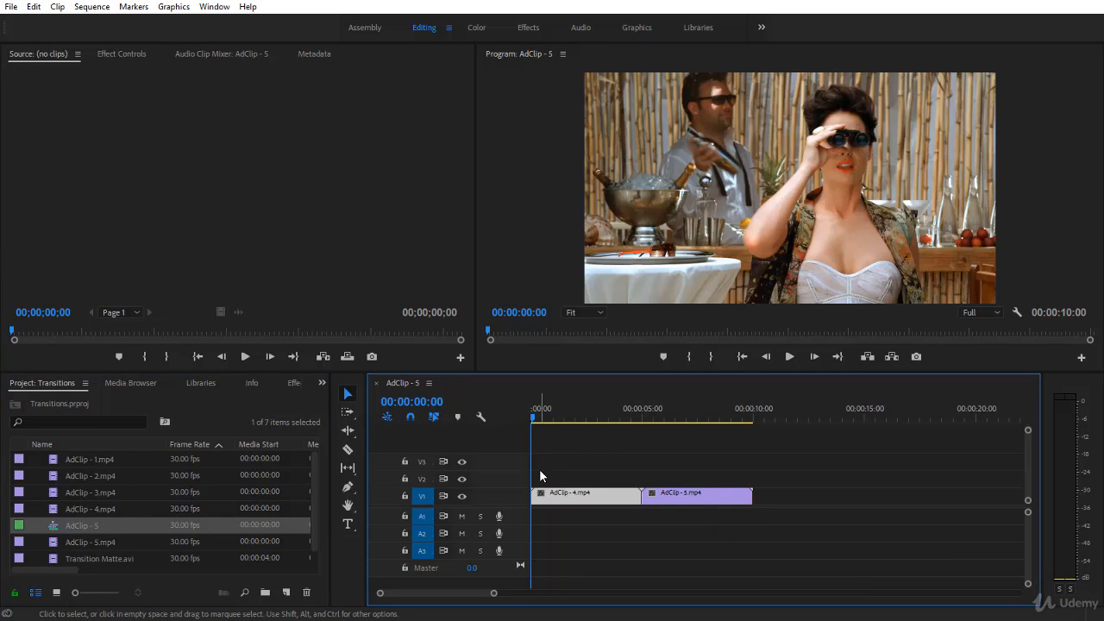
Step: Preview the sequence and move the playhead to 4 seconds by entering timecode 400
{"action": "left_click", "coordinate": [614, 419]}
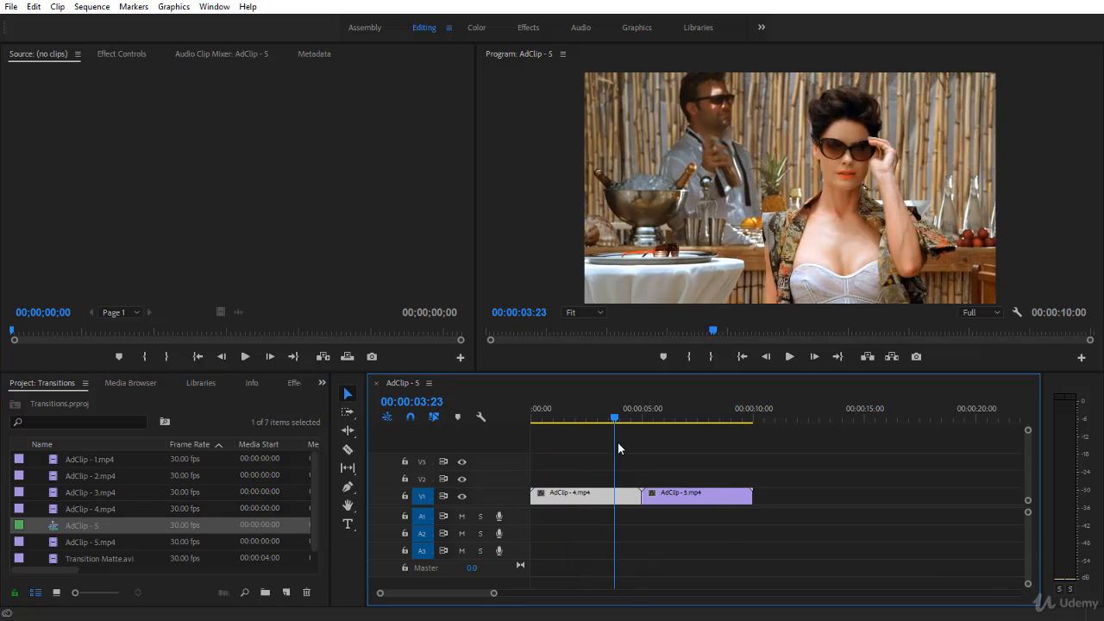
{"action": "left_click", "coordinate": [669, 419]}
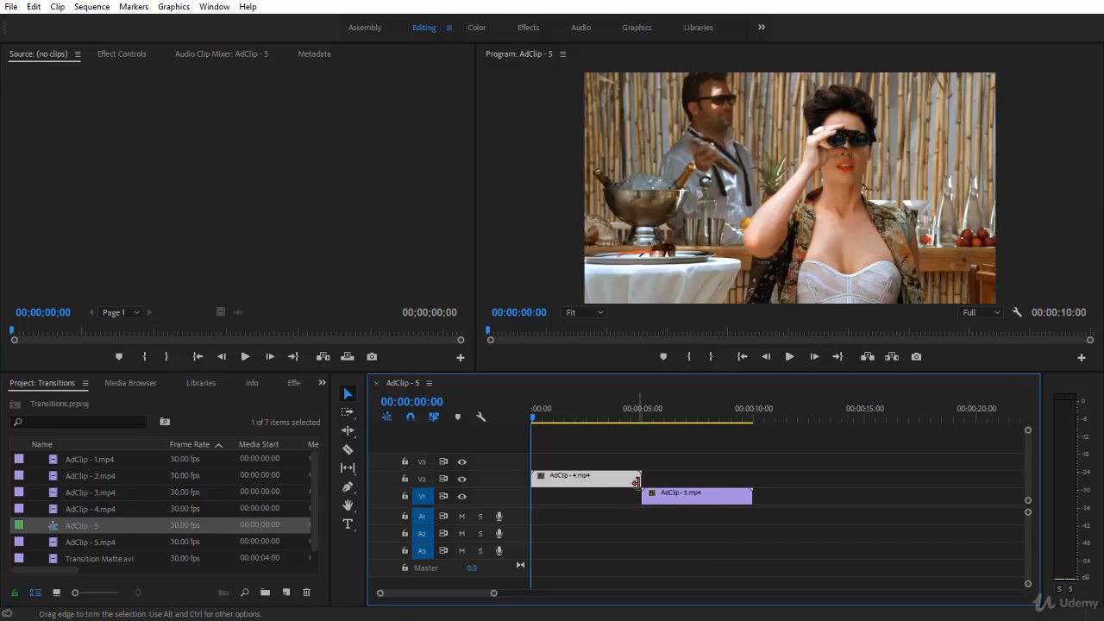
{"action": "left_click", "coordinate": [411, 400]}
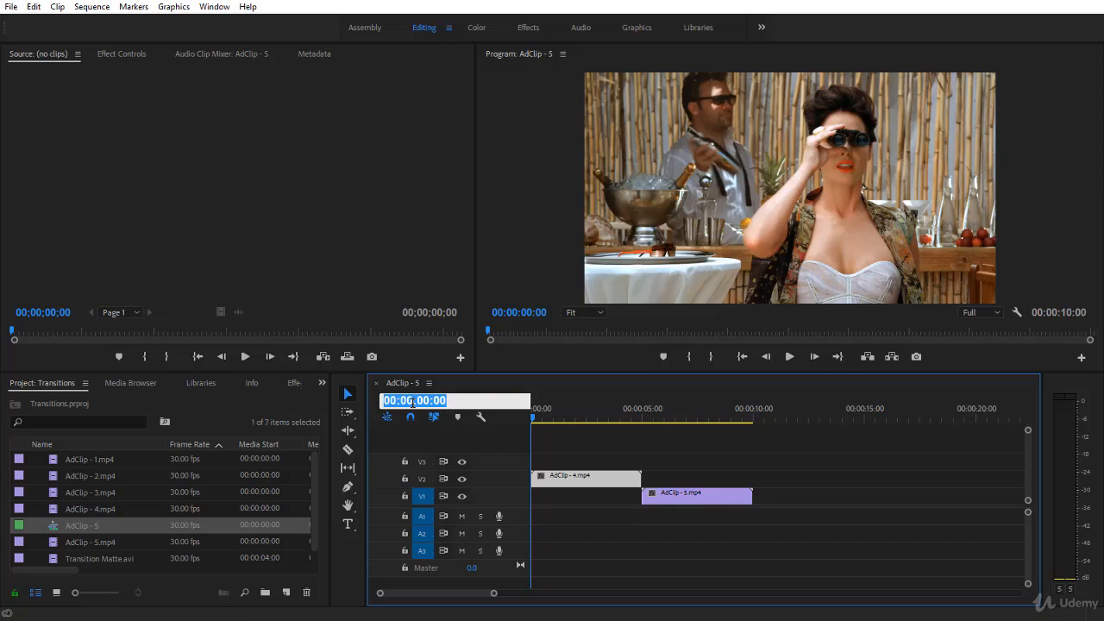
{"action": "type", "text": "400"}
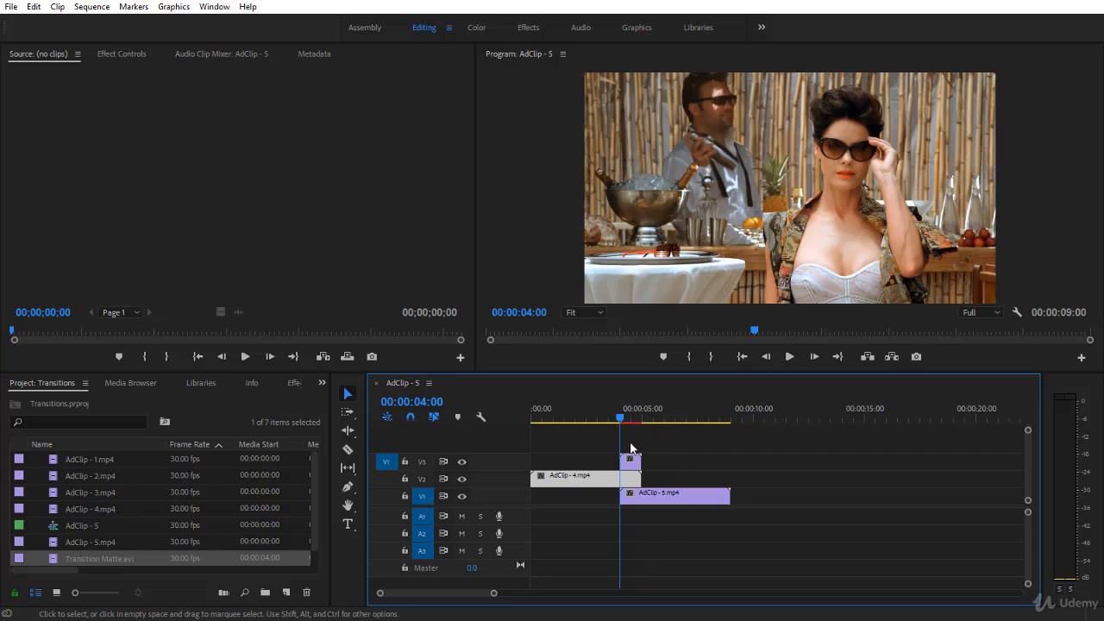
{"action": "mouse_move", "coordinate": [636, 468]}
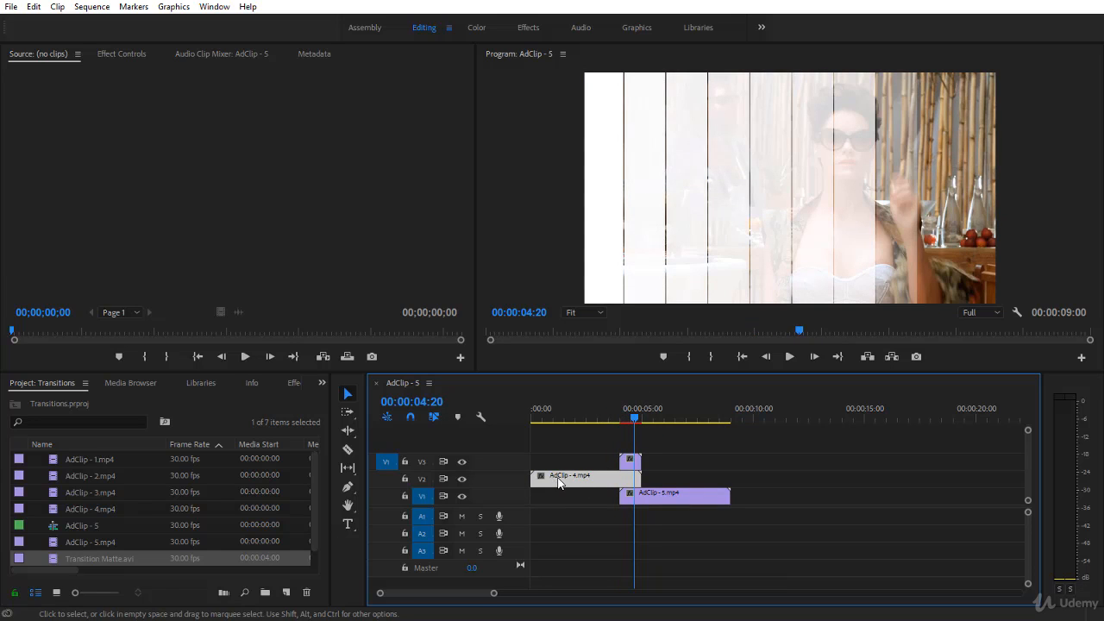
{"action": "mouse_move", "coordinate": [570, 475]}
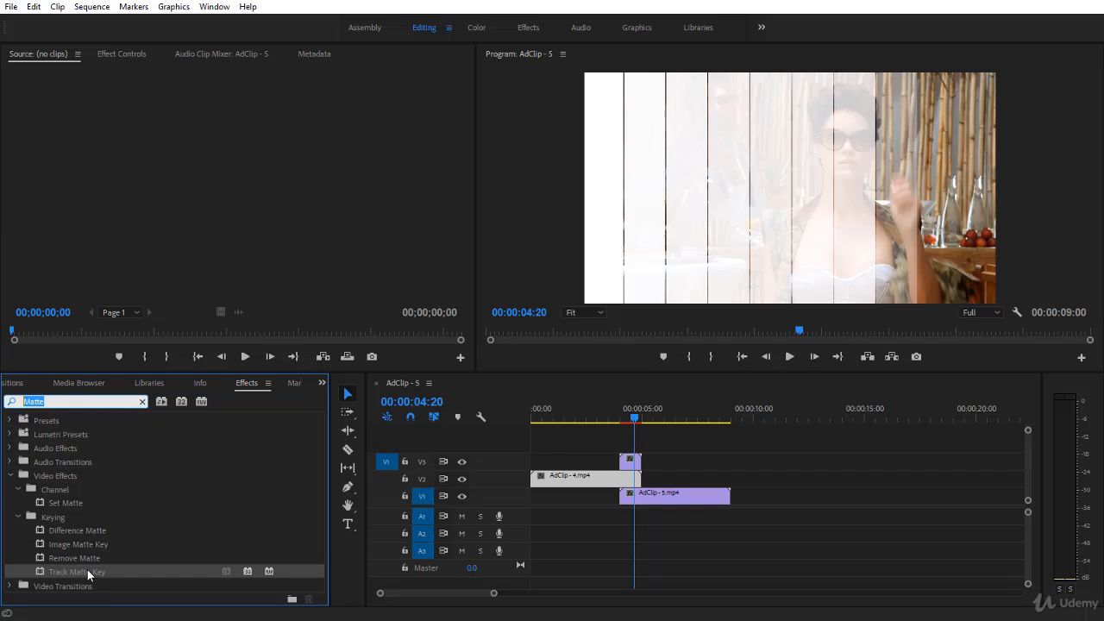
{"action": "mouse_move", "coordinate": [89, 576]}
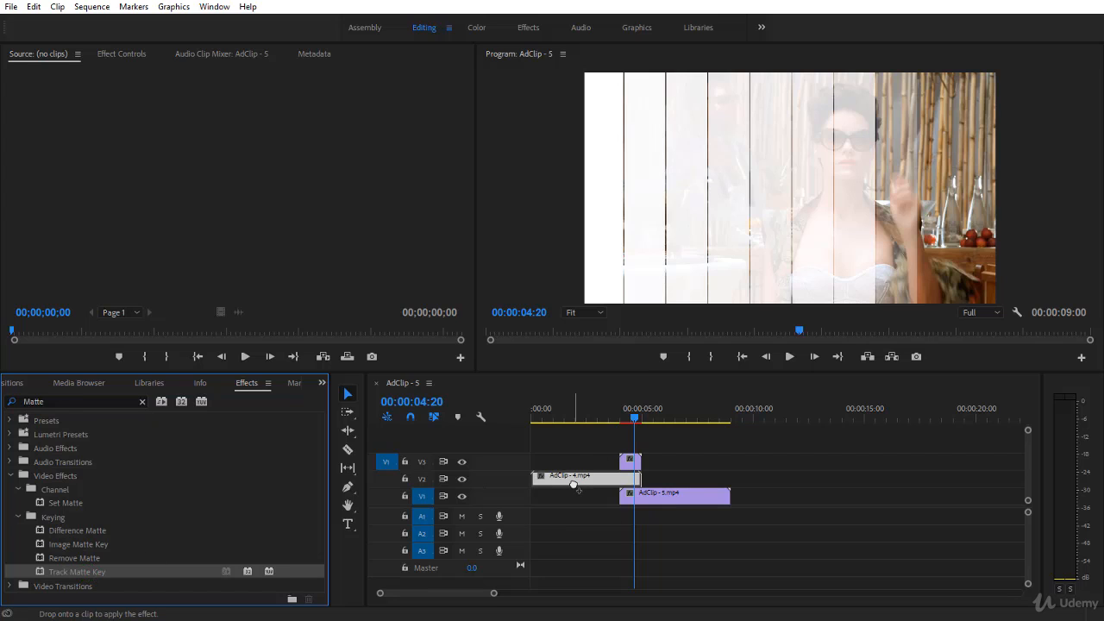
Step: Drop Track Matte Key onto AdClip 4 in the timeline and view its effect settings
{"action": "left_click", "coordinate": [578, 476]}
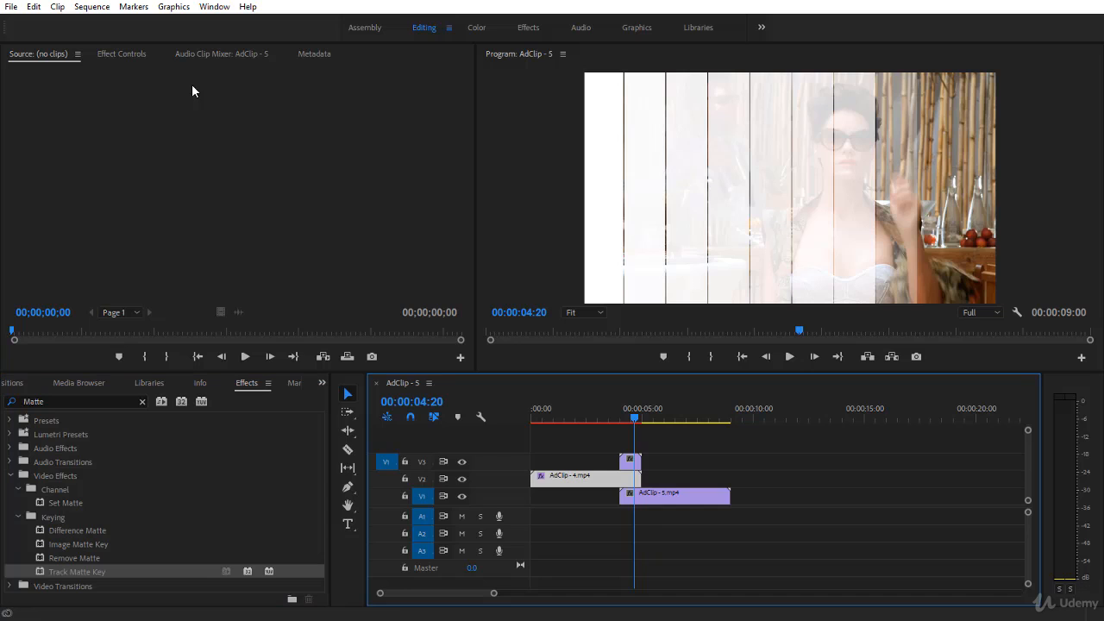
{"action": "left_click", "coordinate": [122, 53]}
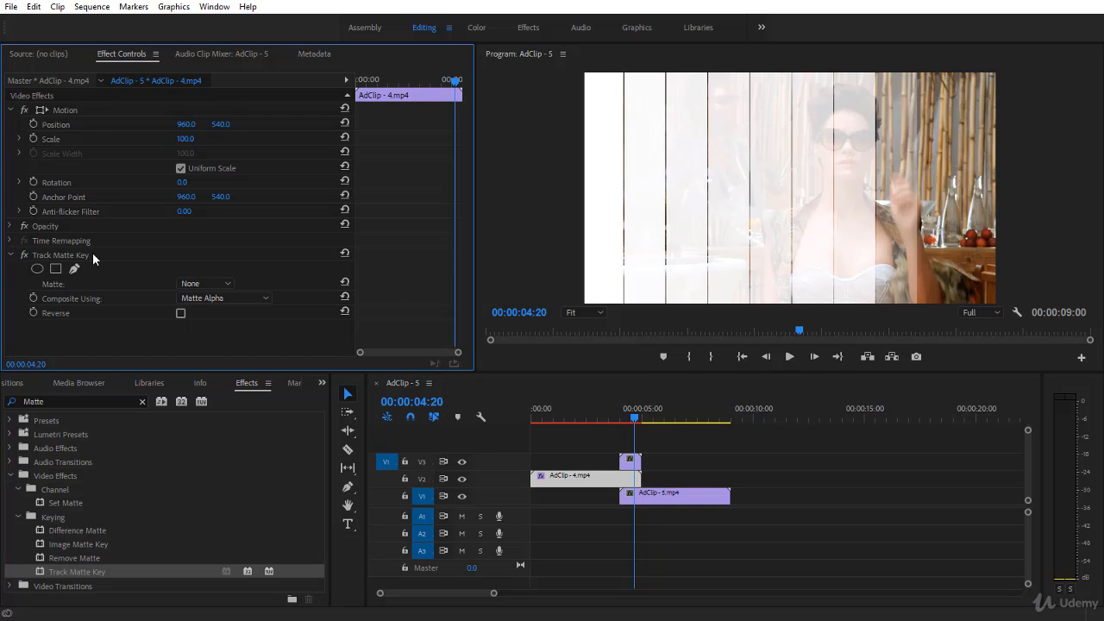
Step: Set Track Matte Key's Matte to Video 3, Composite Using to Matte Luma, and enable Reverse
{"action": "left_click", "coordinate": [204, 283]}
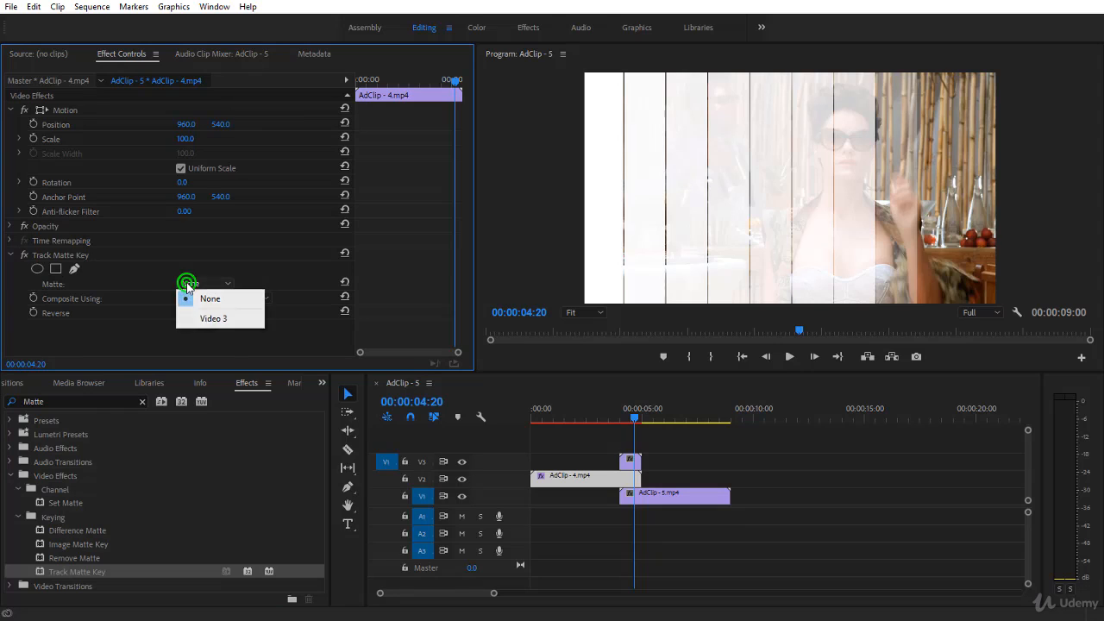
{"action": "left_click", "coordinate": [213, 318]}
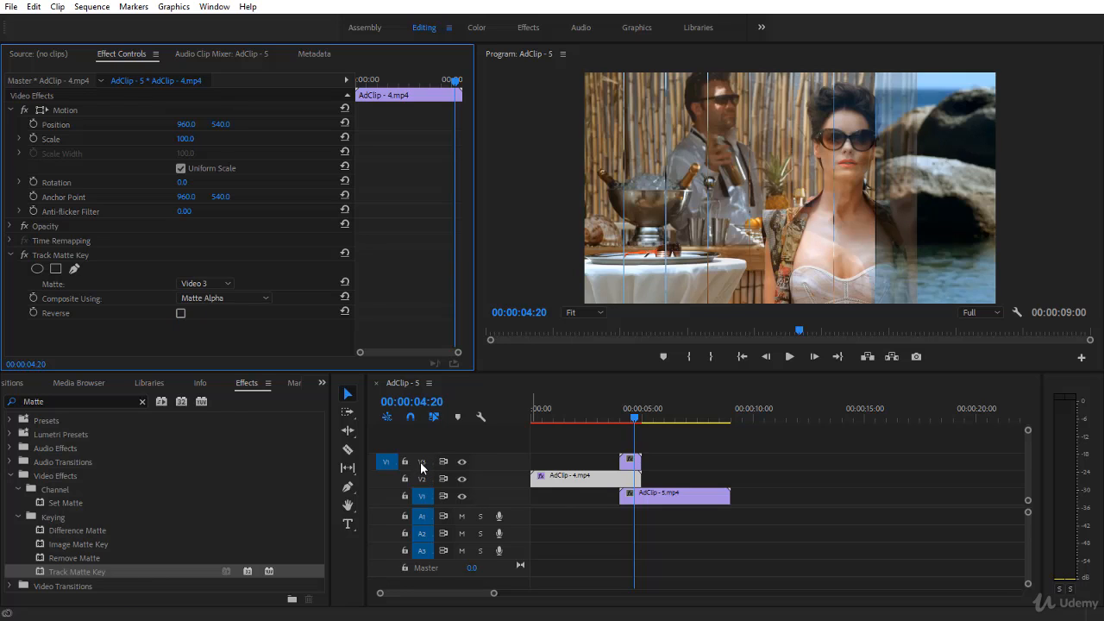
{"action": "mouse_move", "coordinate": [628, 471]}
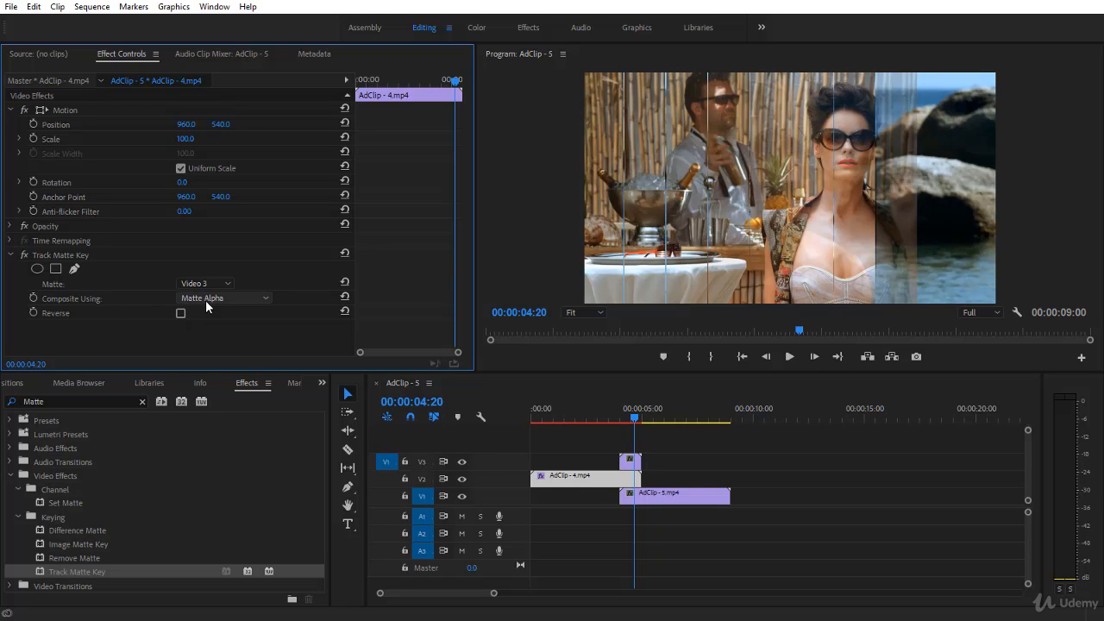
{"action": "left_click", "coordinate": [224, 297]}
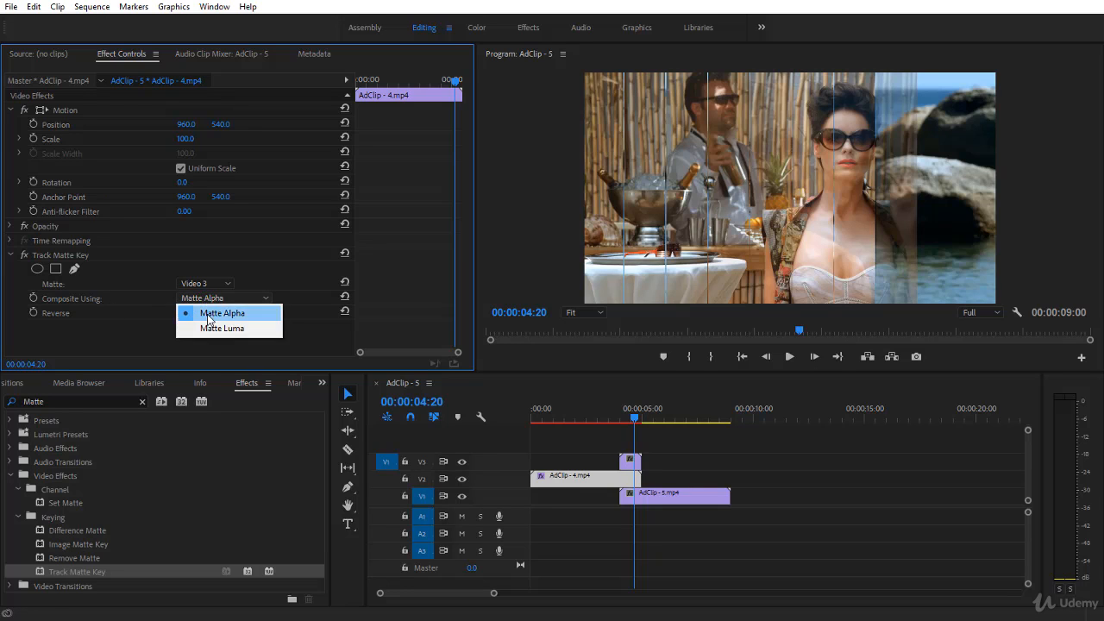
{"action": "mouse_move", "coordinate": [222, 329]}
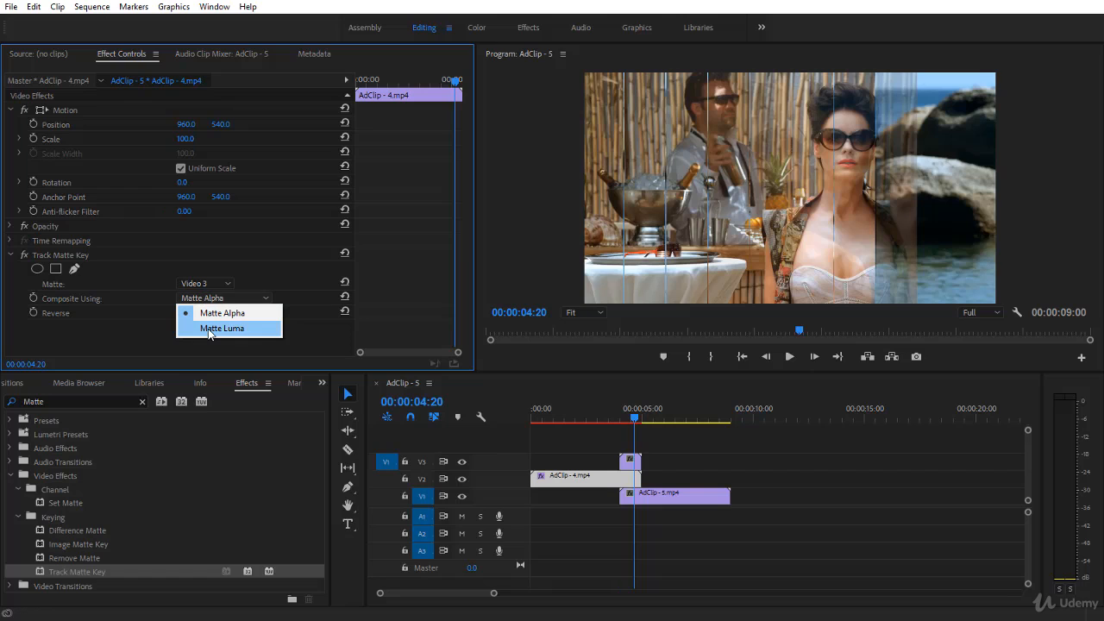
{"action": "left_click", "coordinate": [222, 328]}
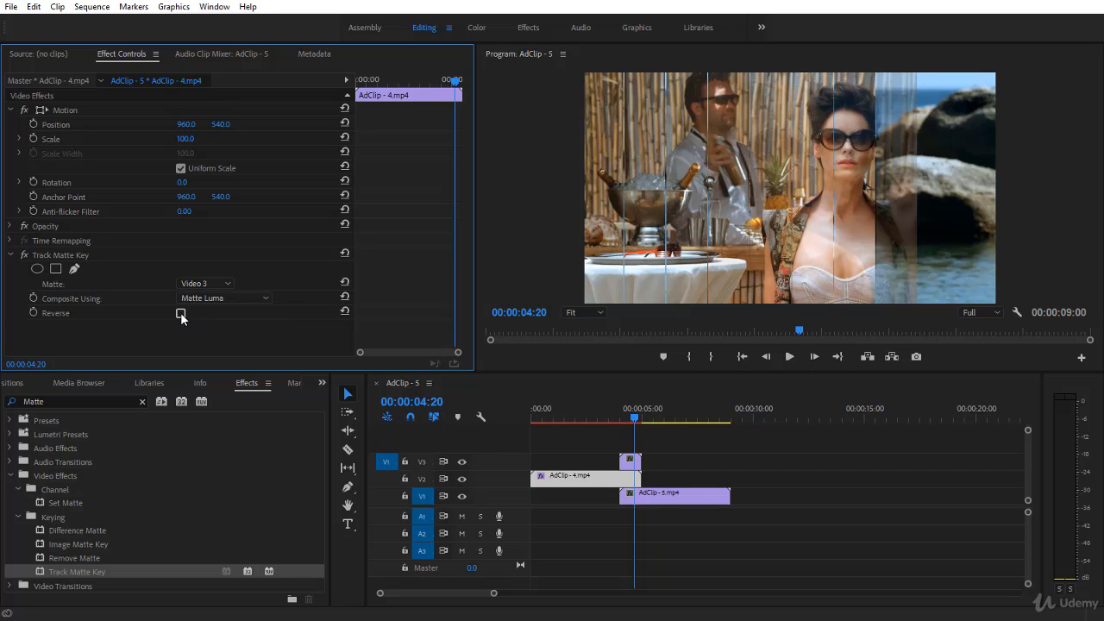
{"action": "left_click", "coordinate": [181, 313]}
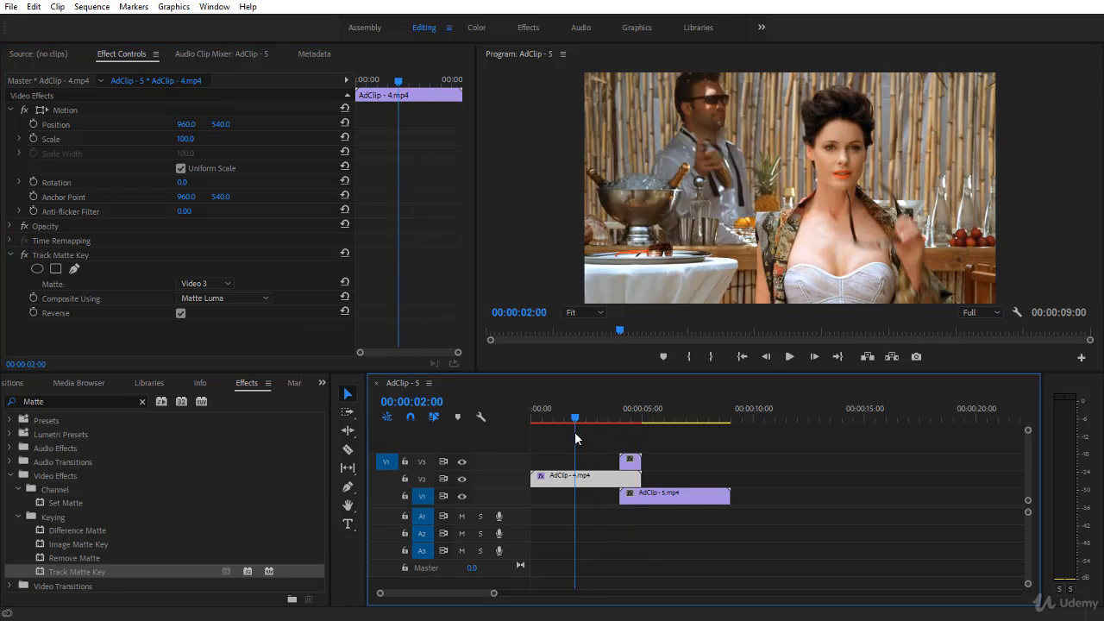
{"action": "left_click", "coordinate": [788, 357]}
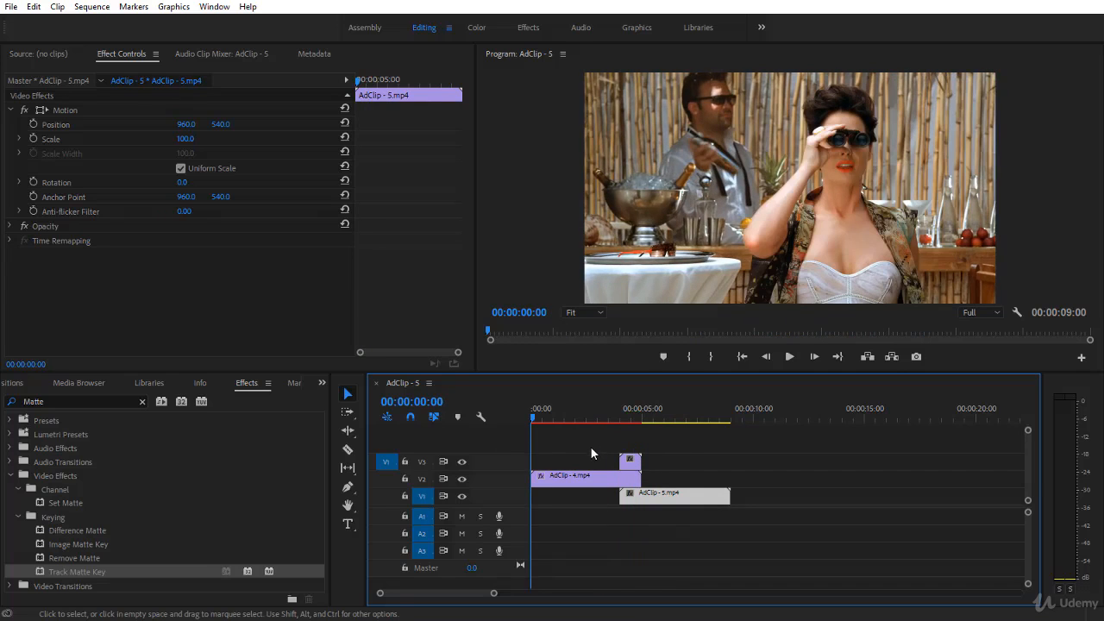
{"action": "left_click", "coordinate": [790, 357]}
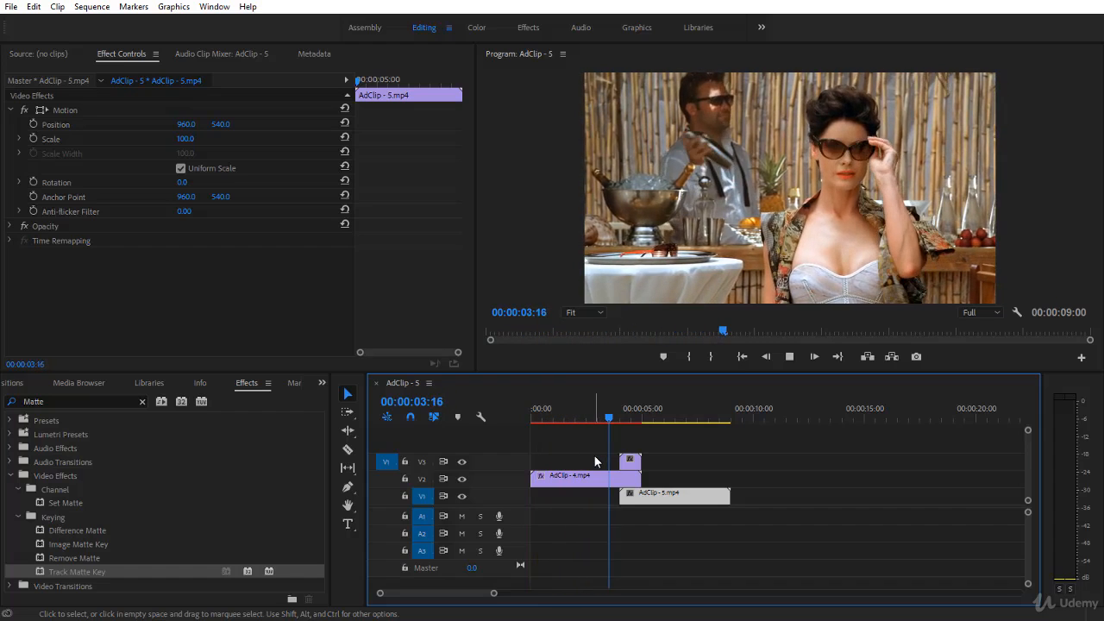
{"action": "left_click", "coordinate": [655, 418]}
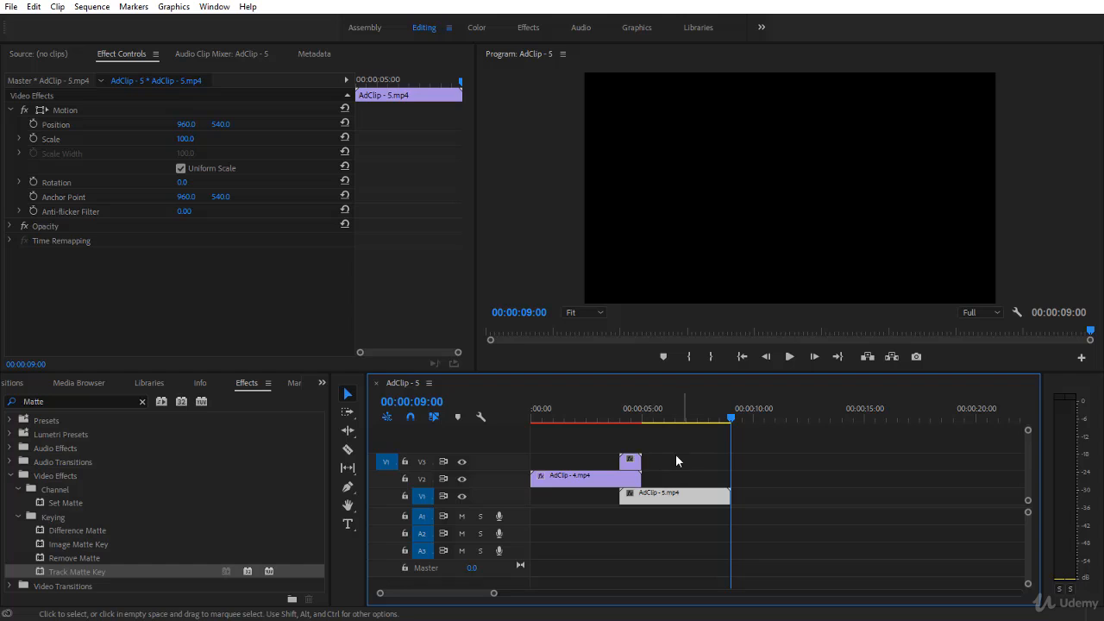
{"action": "left_click", "coordinate": [674, 493]}
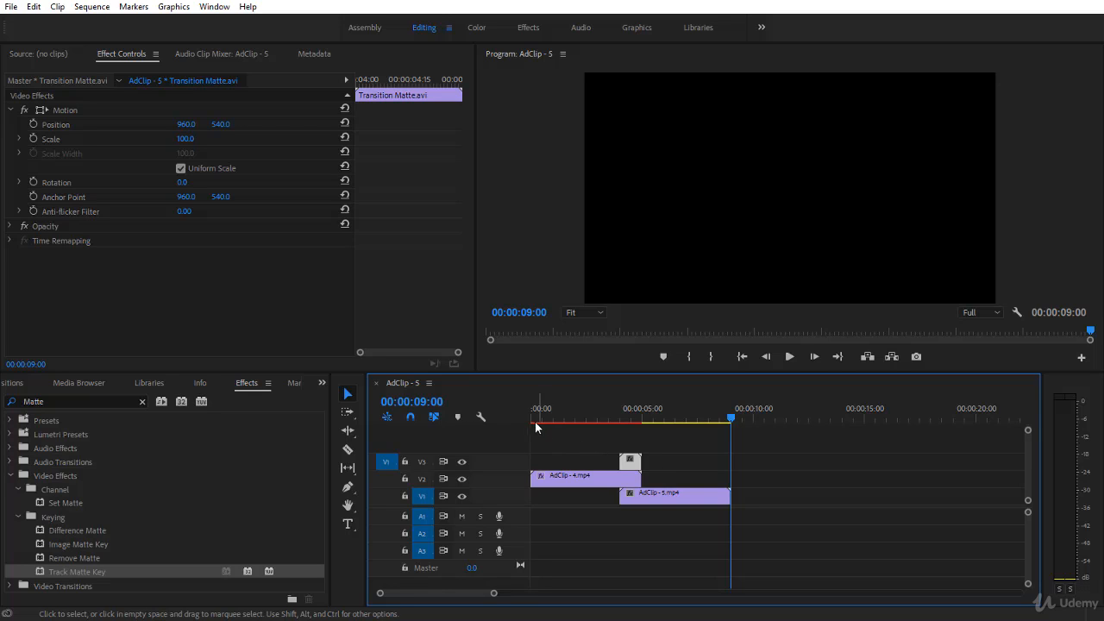
{"action": "left_click", "coordinate": [597, 419]}
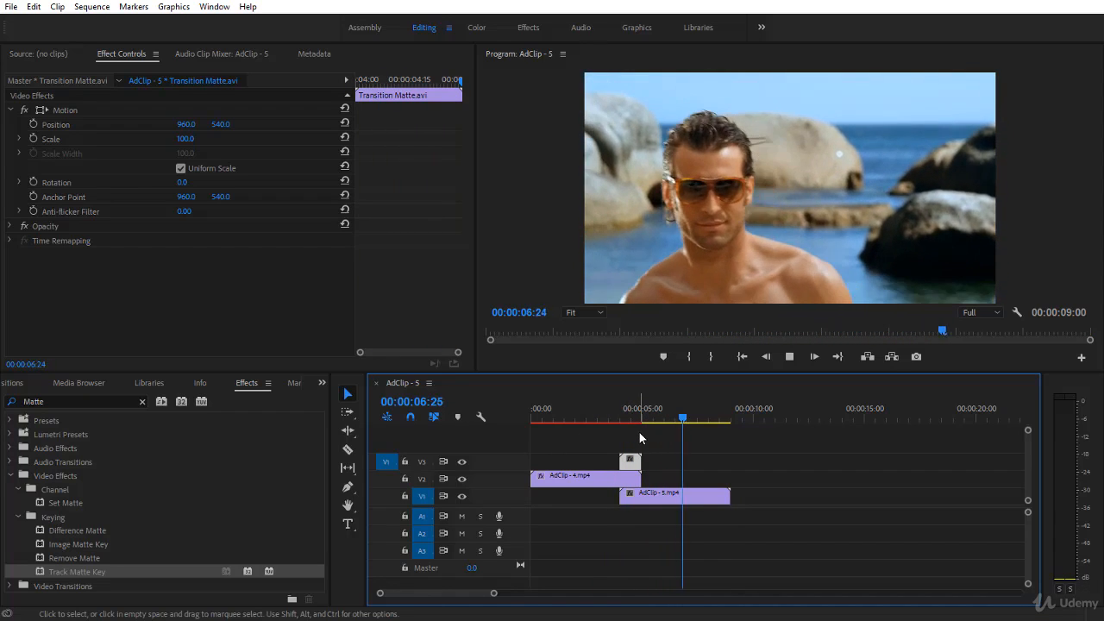
{"action": "left_click", "coordinate": [622, 418]}
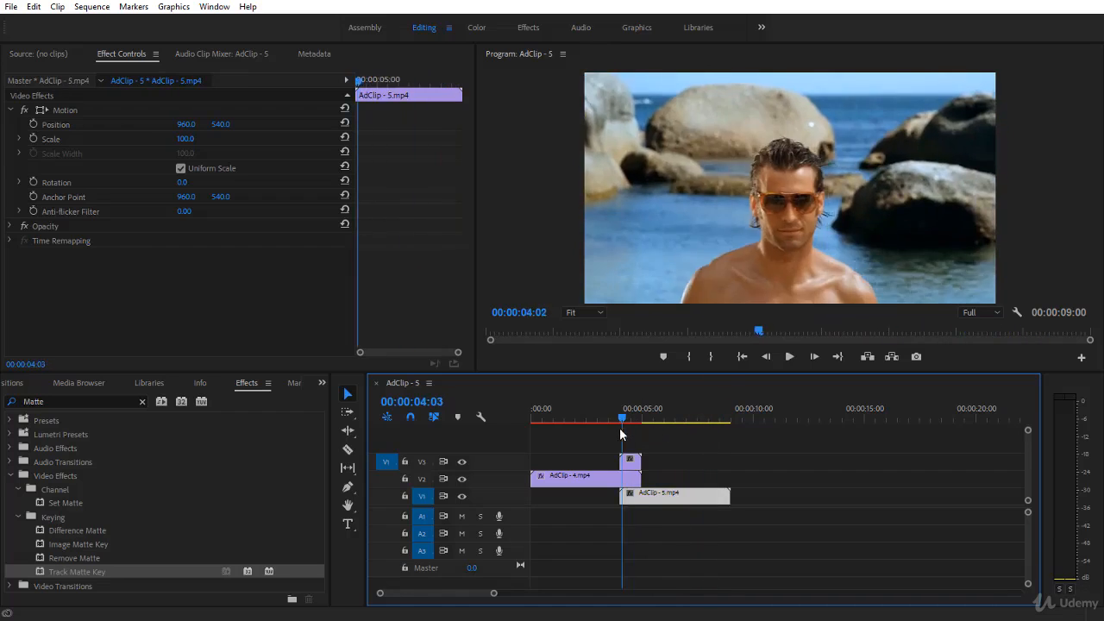